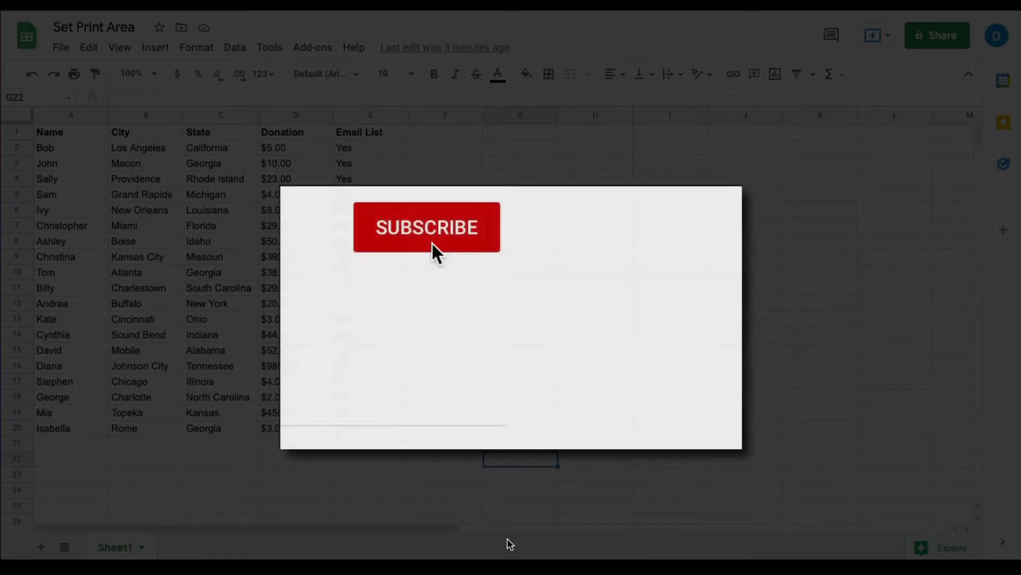
- Select the Name, City and State block A1:C20 and go to the sheet's print settings
left_click(427, 227)
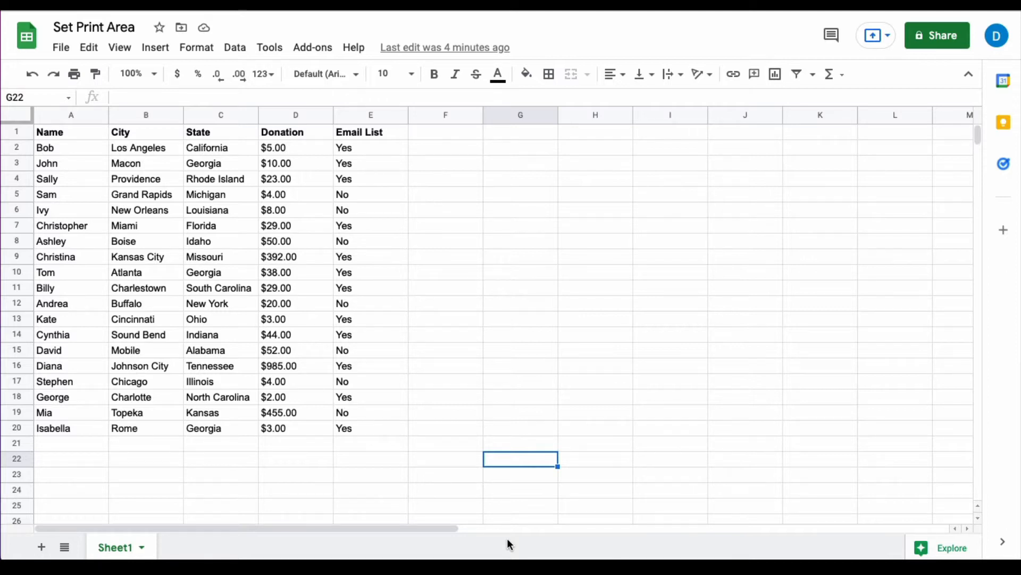
mouse_move(416, 481)
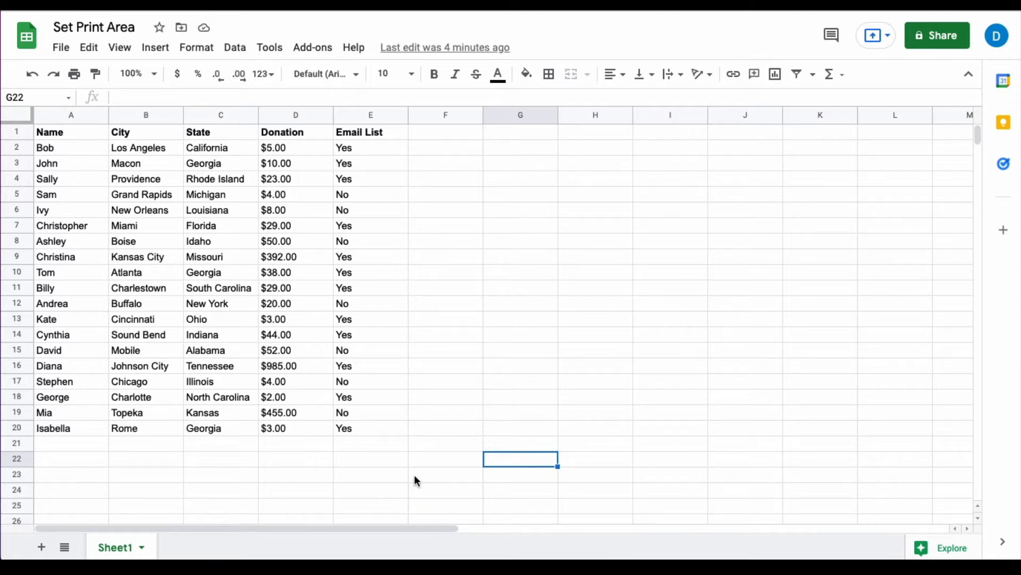
mouse_move(400, 435)
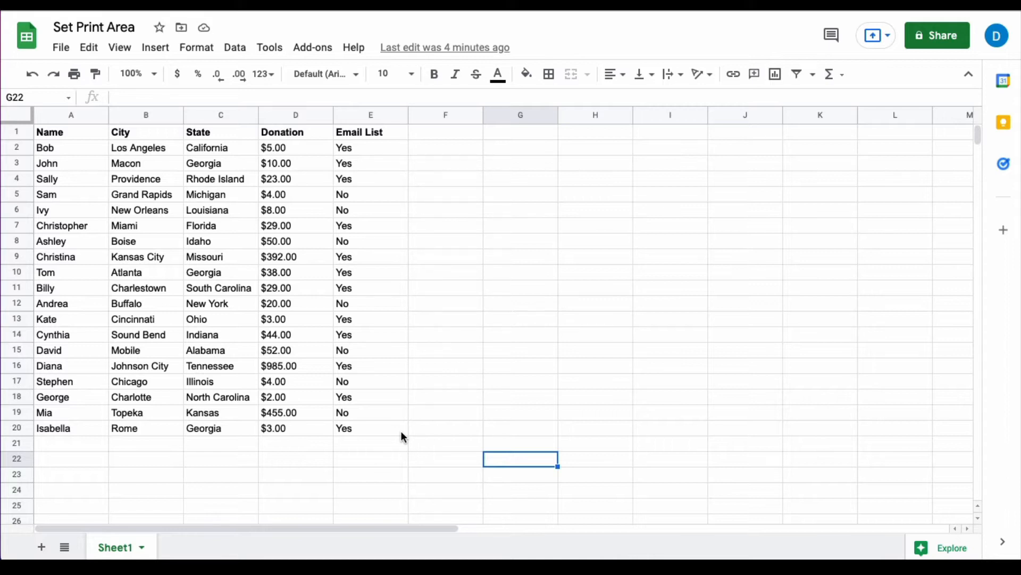
mouse_move(346, 415)
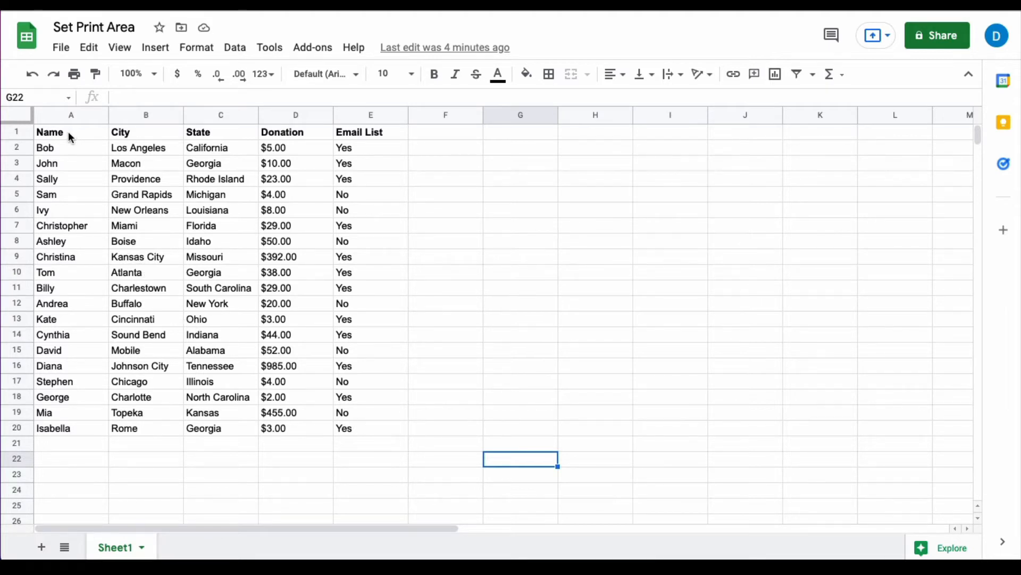
left_click_drag(70, 131, 220, 412)
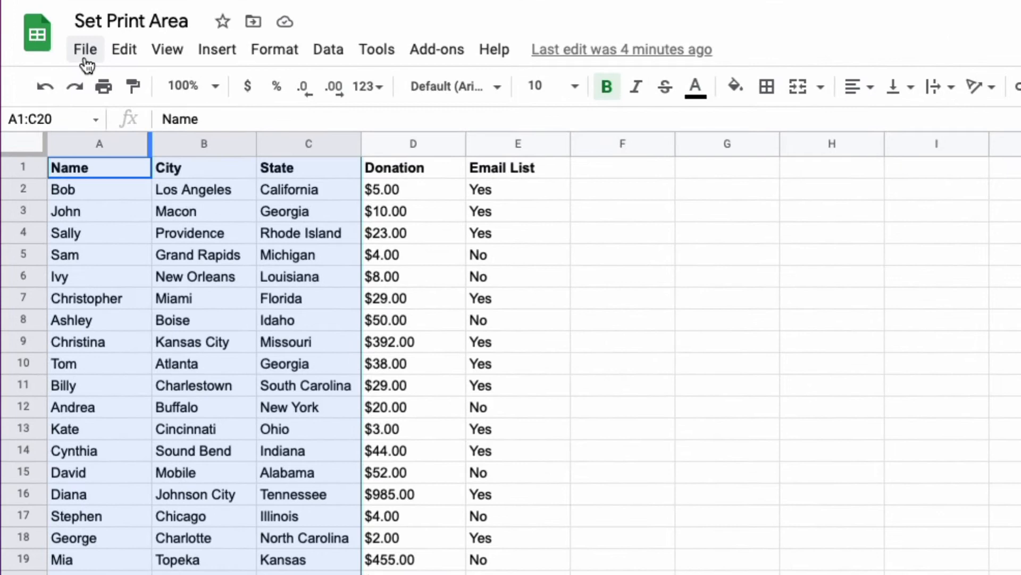
left_click(85, 49)
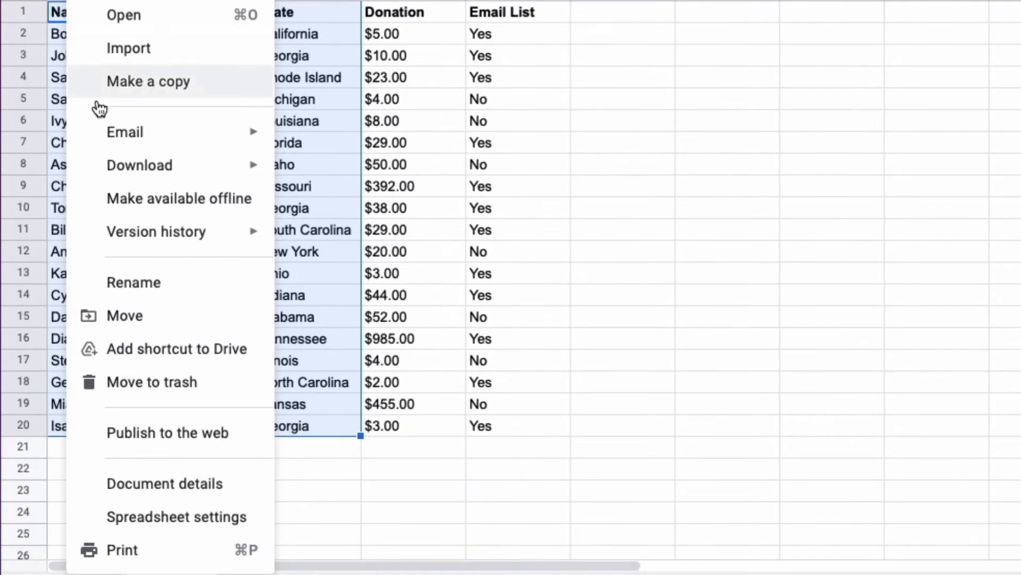
left_click(122, 549)
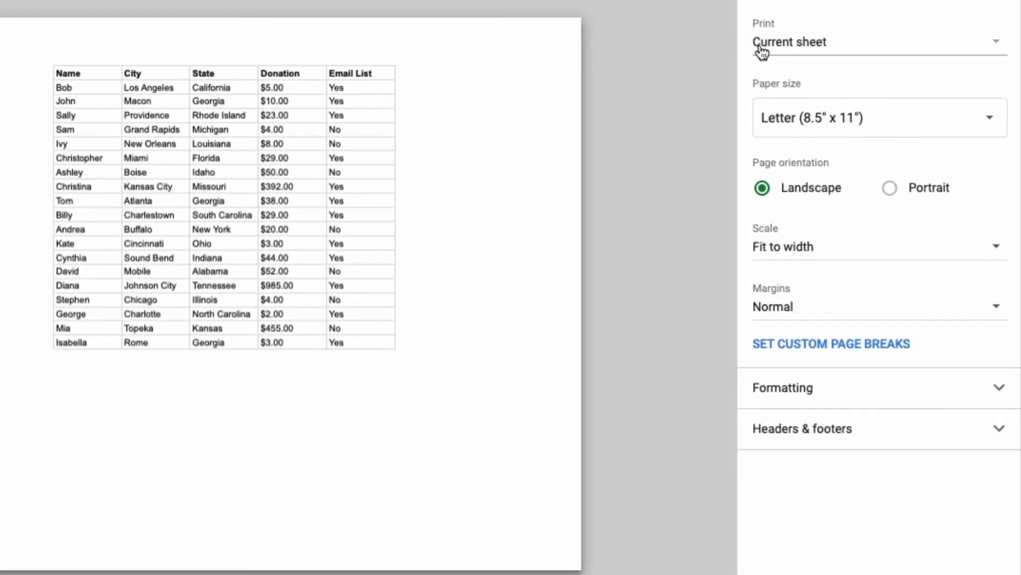
- Set printing to Selected cells (A1:C20), leaving scale at Fit to width
left_click(876, 41)
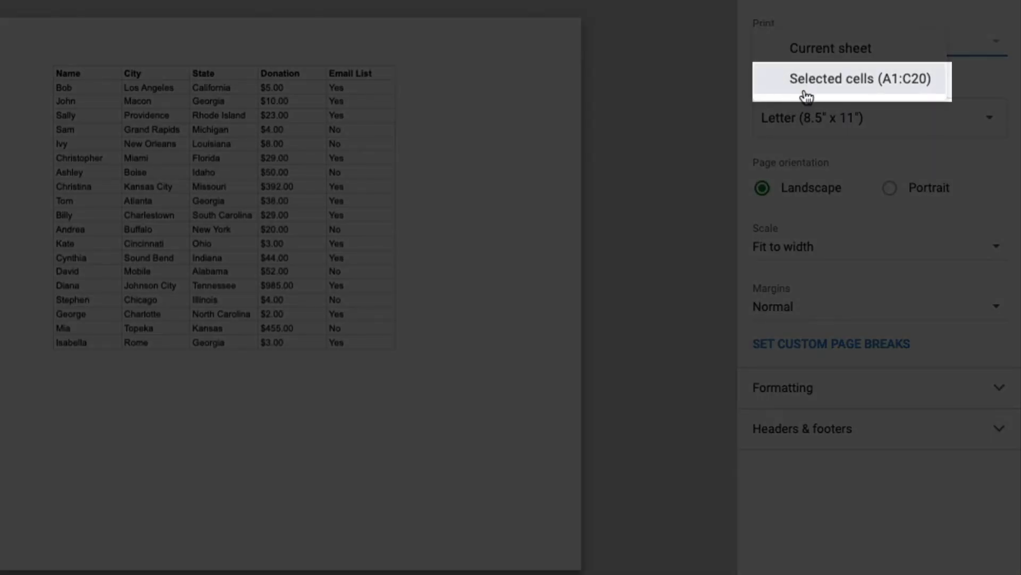
left_click(848, 79)
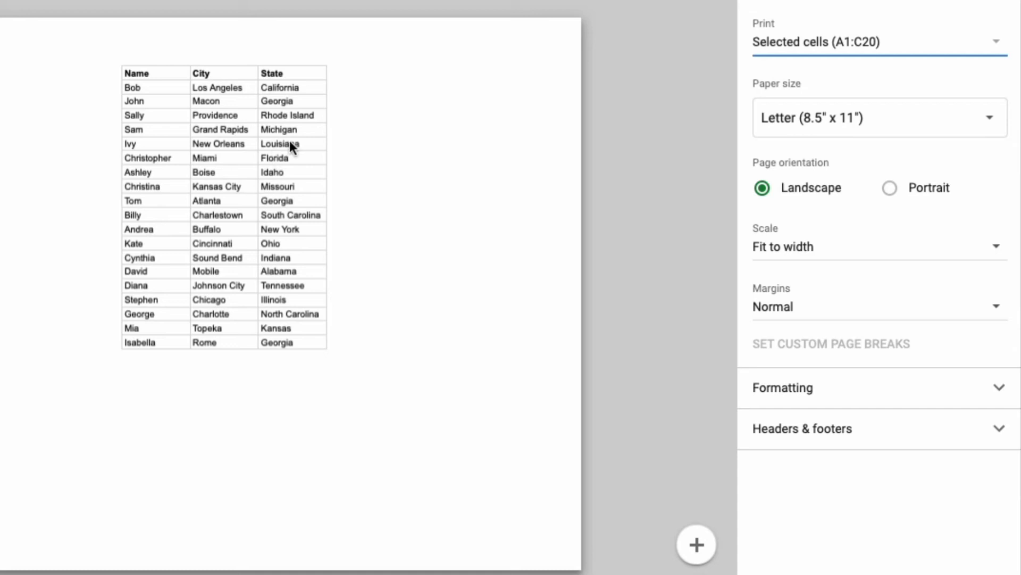
mouse_move(758, 148)
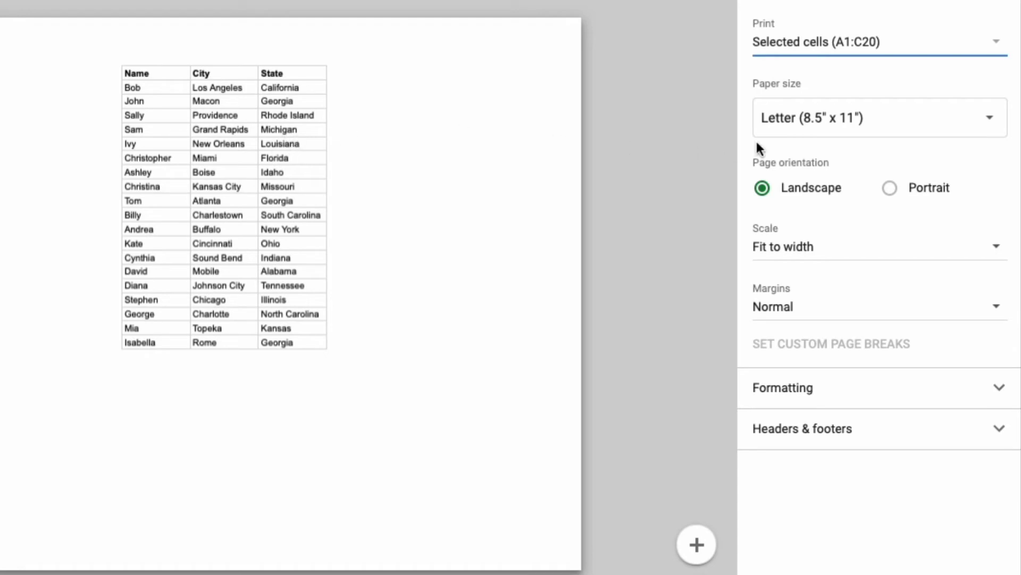
mouse_move(884, 203)
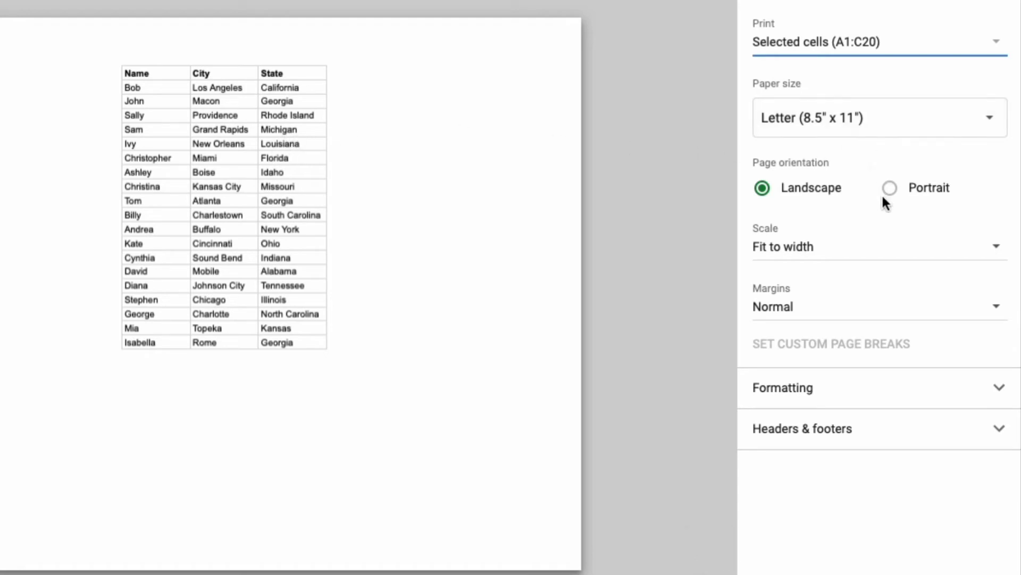
left_click(889, 188)
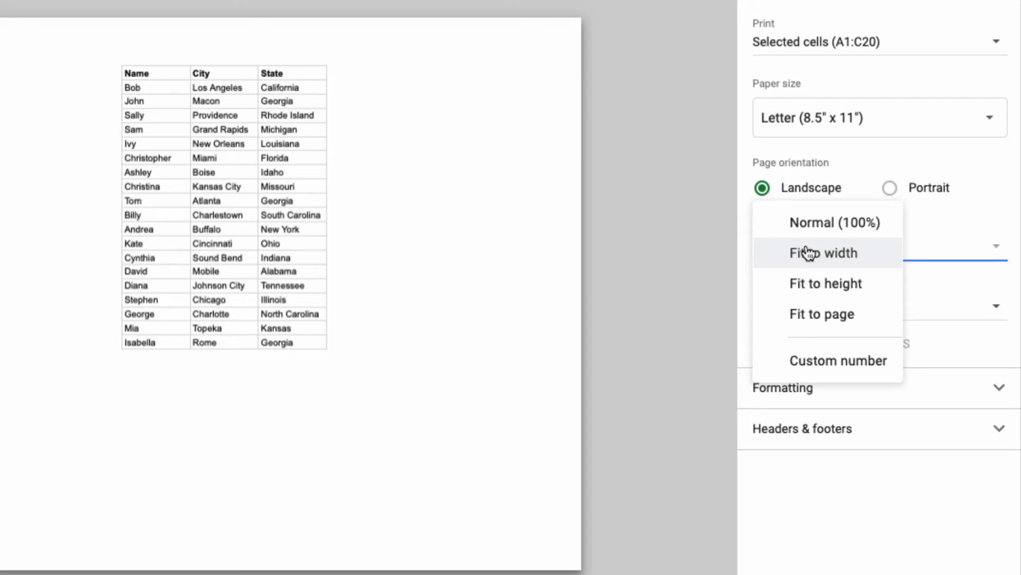
mouse_move(810, 258)
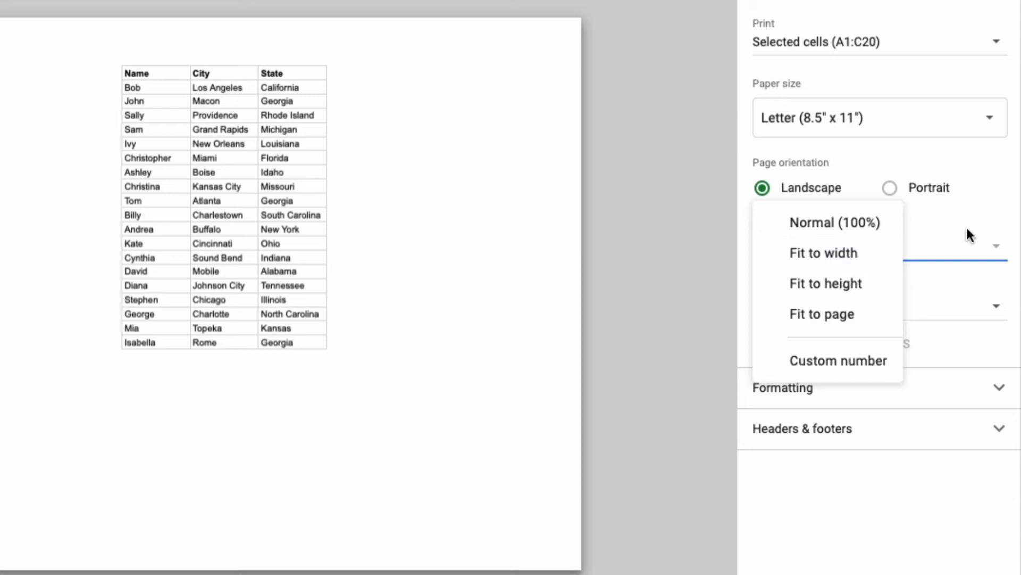
left_click(823, 253)
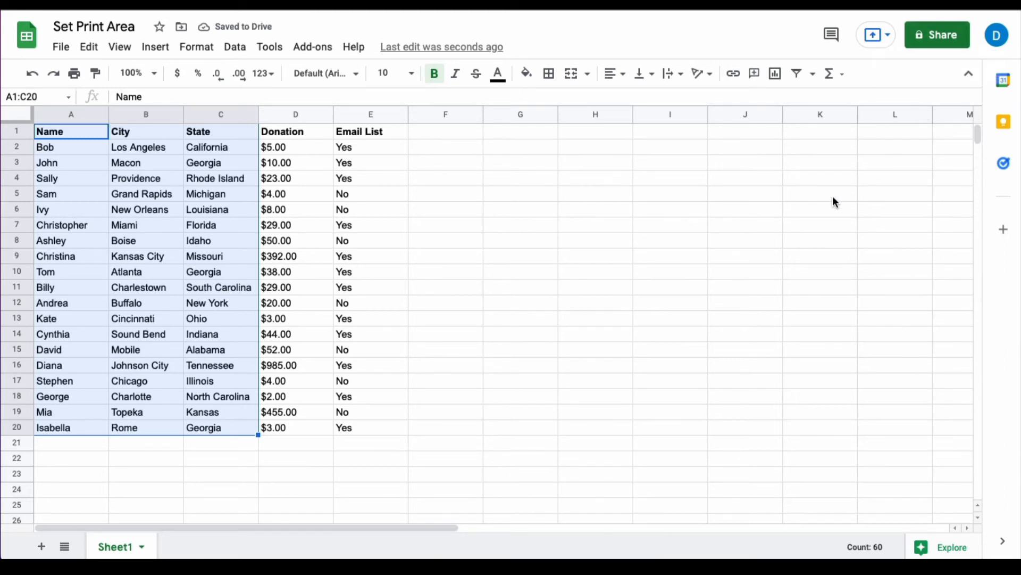
- Proceed with Next to Chrome's print dialog previewing the three columns on one sheet
left_click(73, 73)
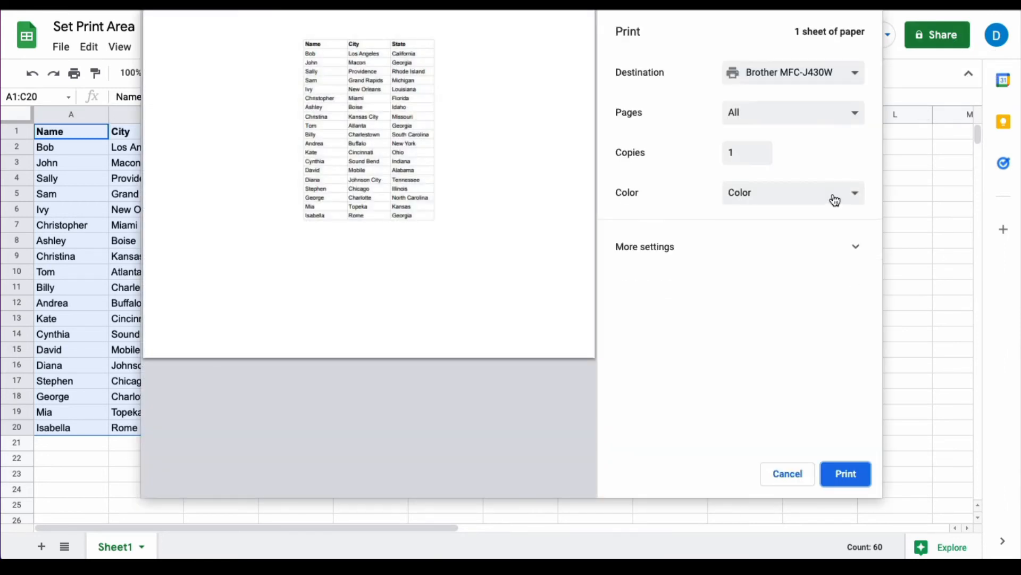
mouse_move(812, 137)
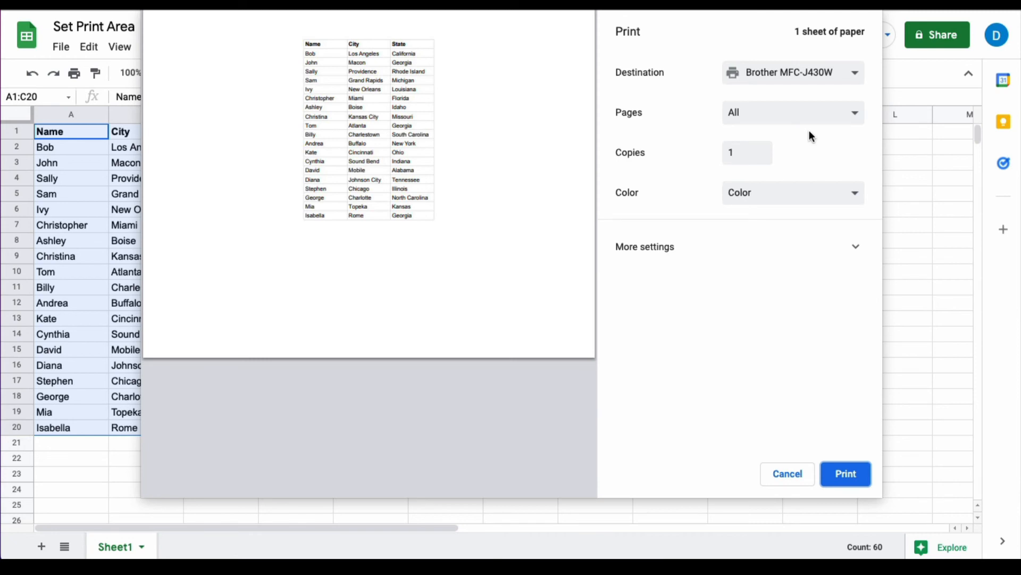
mouse_move(336, 103)
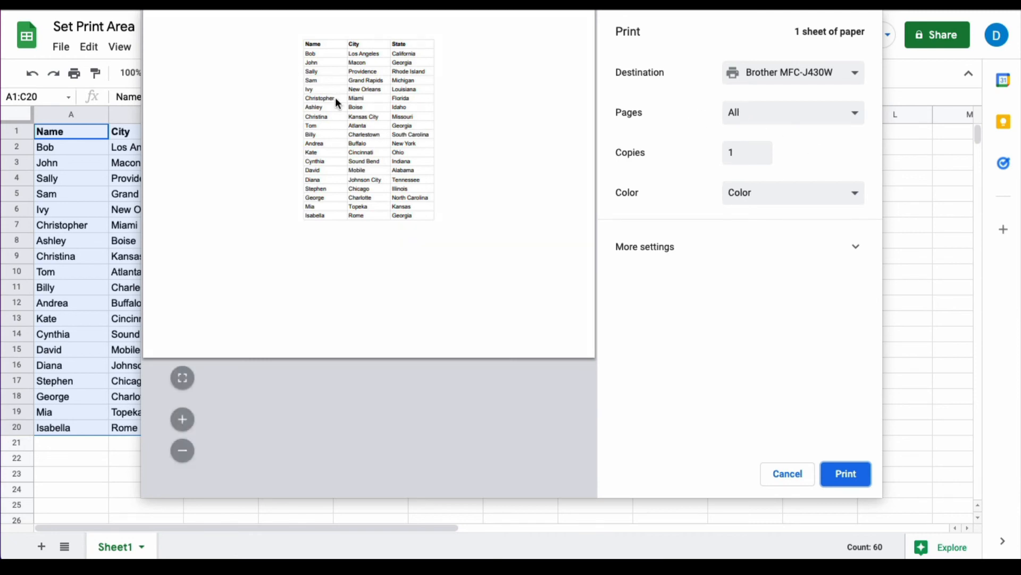
mouse_move(374, 237)
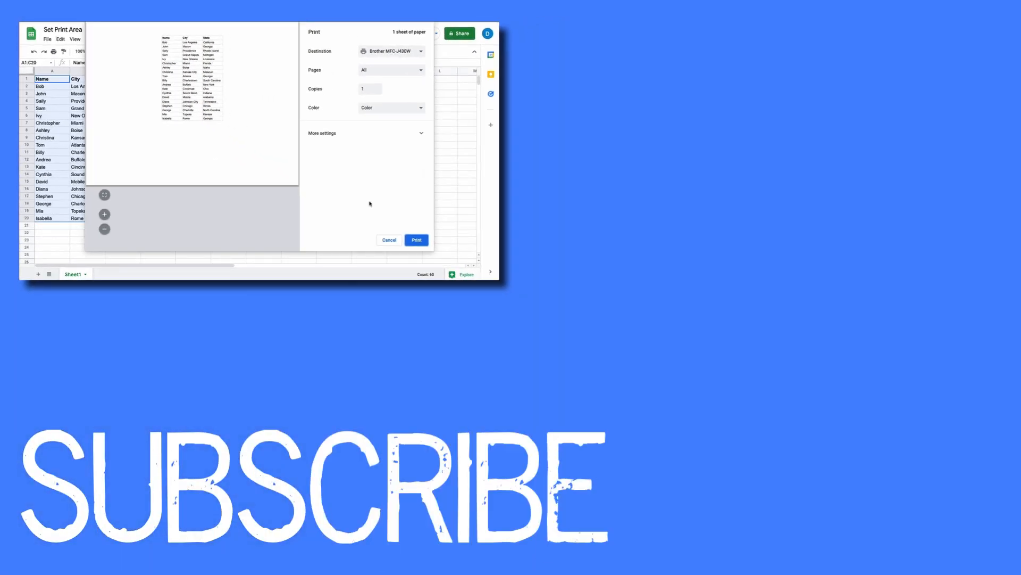
- Cancel the print dialog and return to the spreadsheet
left_click(388, 240)
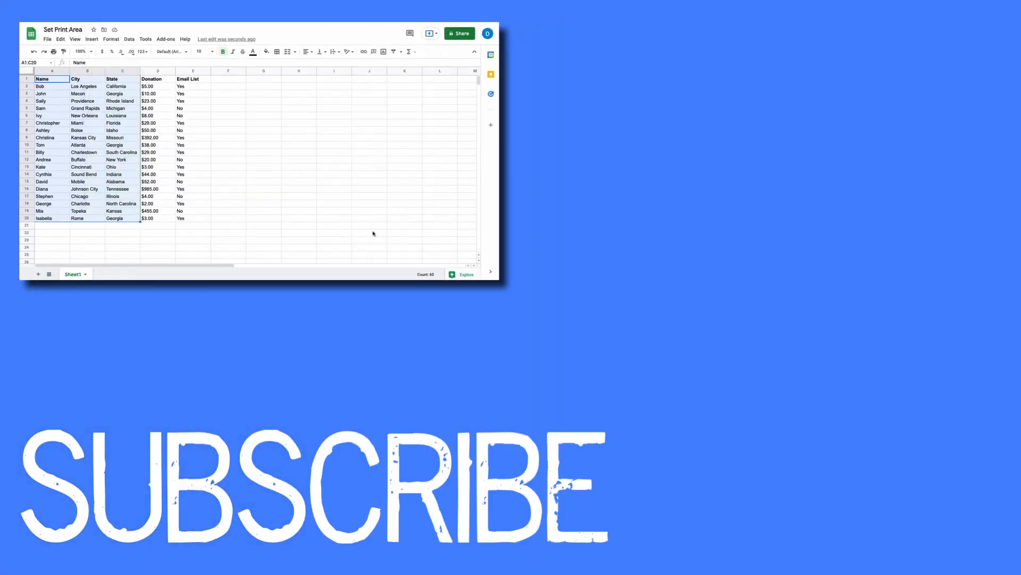
mouse_move(369, 232)
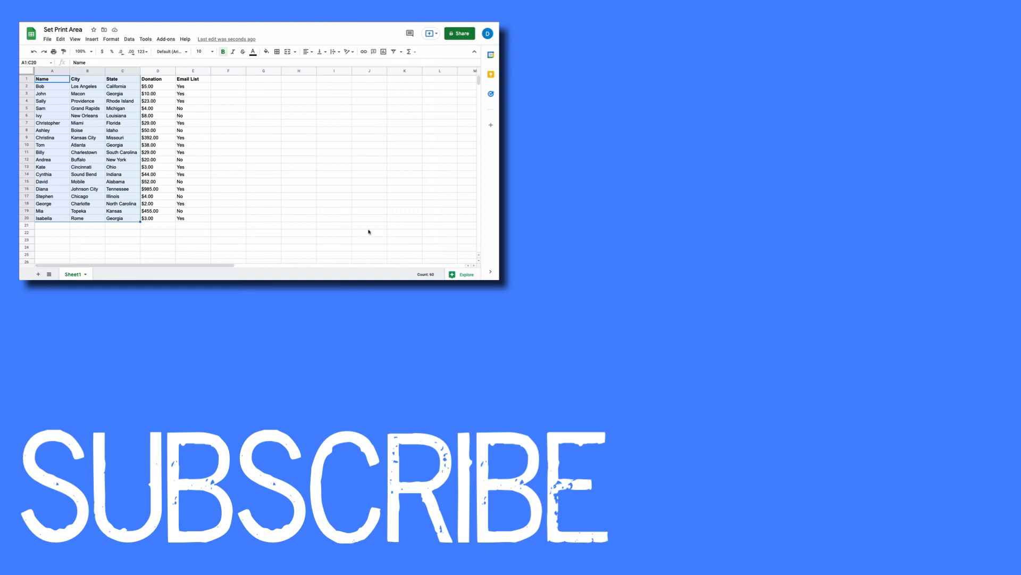
mouse_move(367, 229)
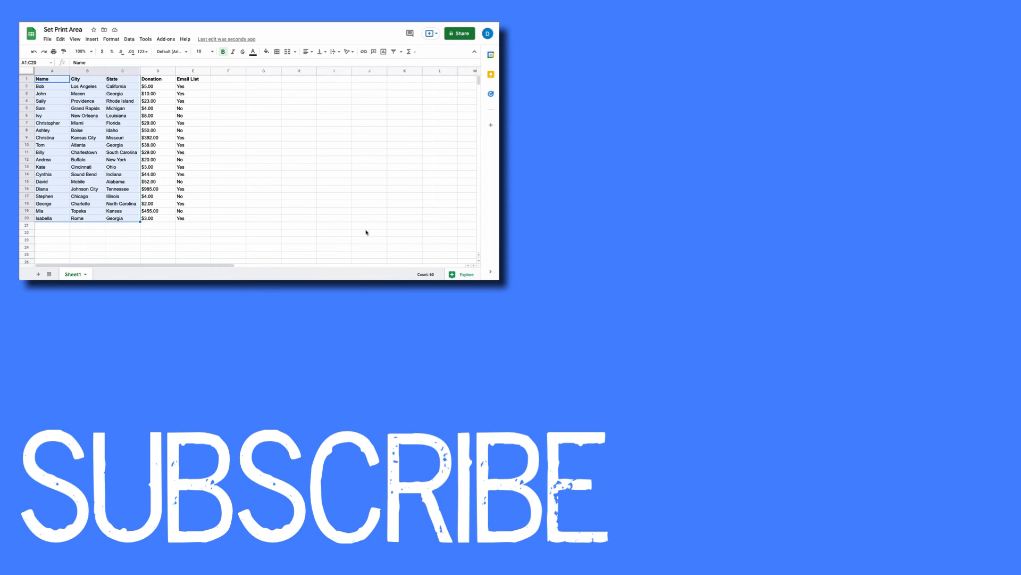
mouse_move(372, 228)
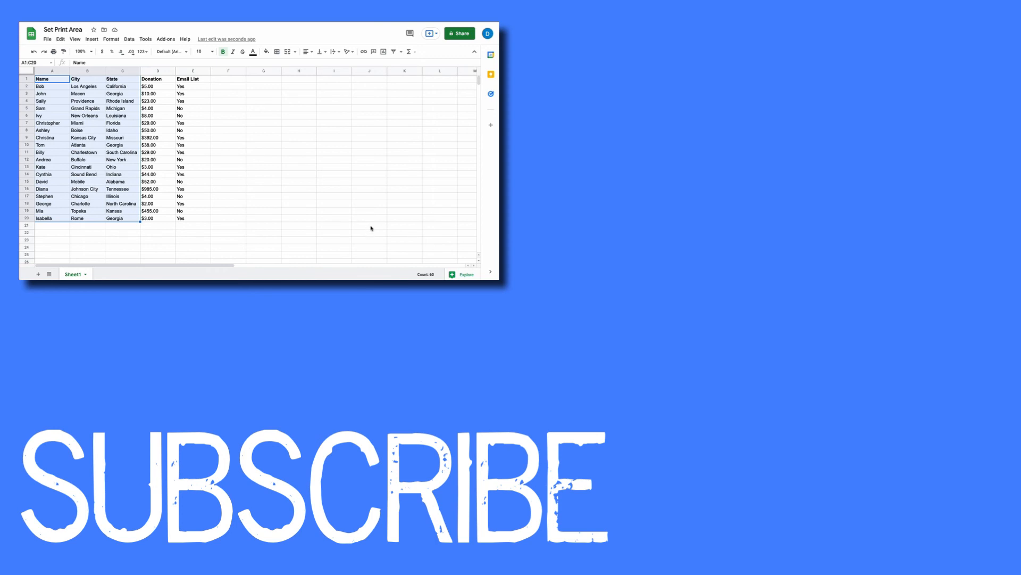
mouse_move(366, 227)
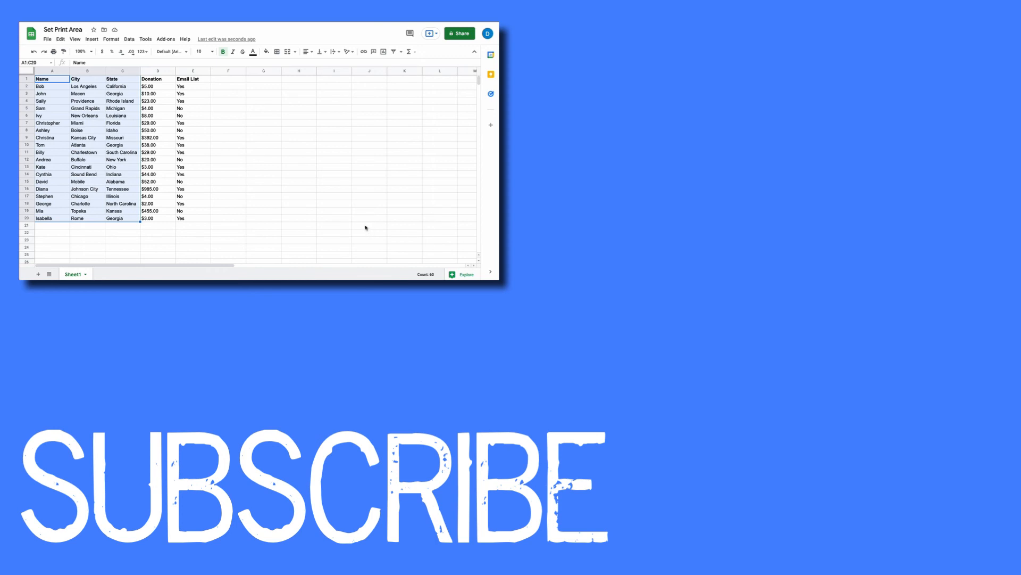
mouse_move(361, 213)
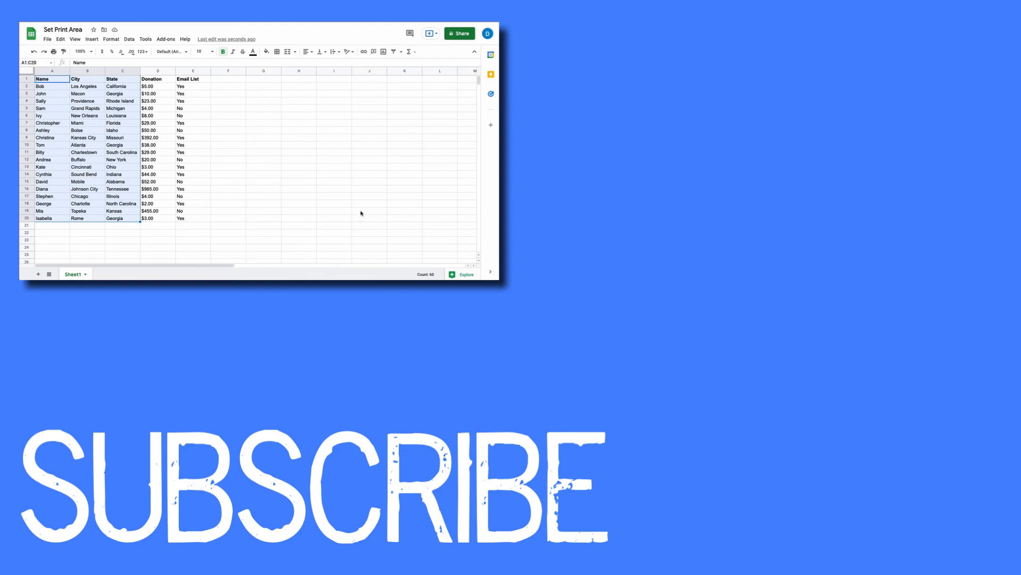